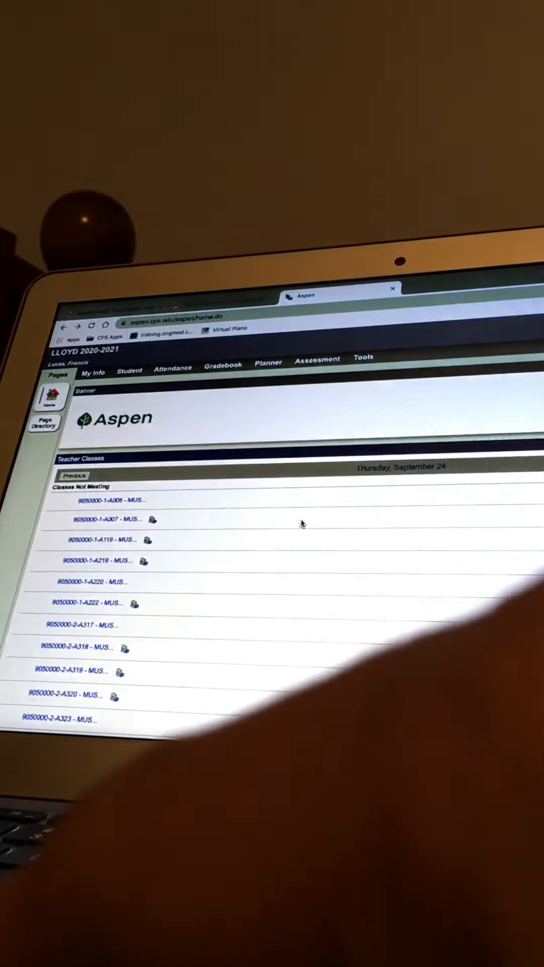
Scroll to the 9050000-4-A302 Music Standards class and open its gradebook scores.
{"action": "scroll", "scroll_direction": "down", "scroll_amount": 3}
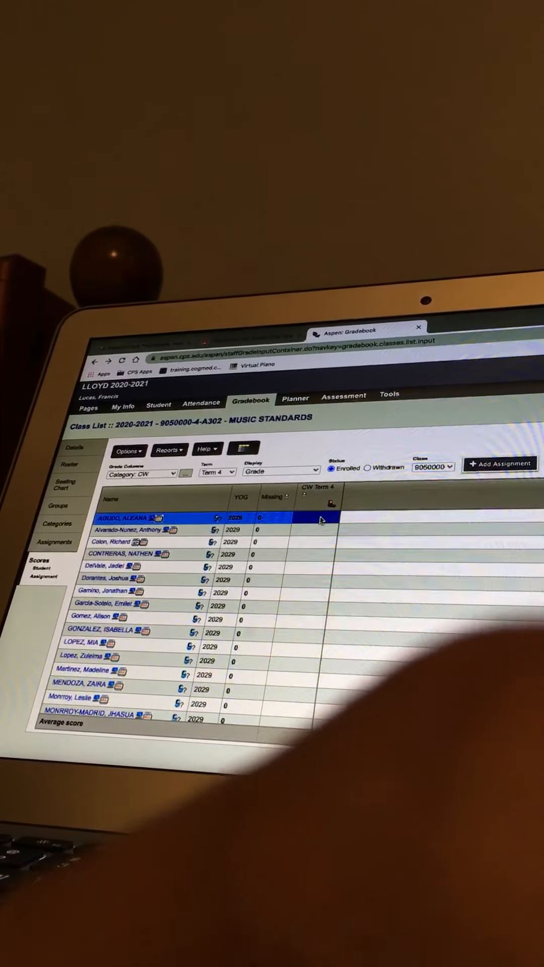
Add a new assignment with category CW and GB column name 'Music 1'.
{"action": "left_click", "coordinate": [501, 463]}
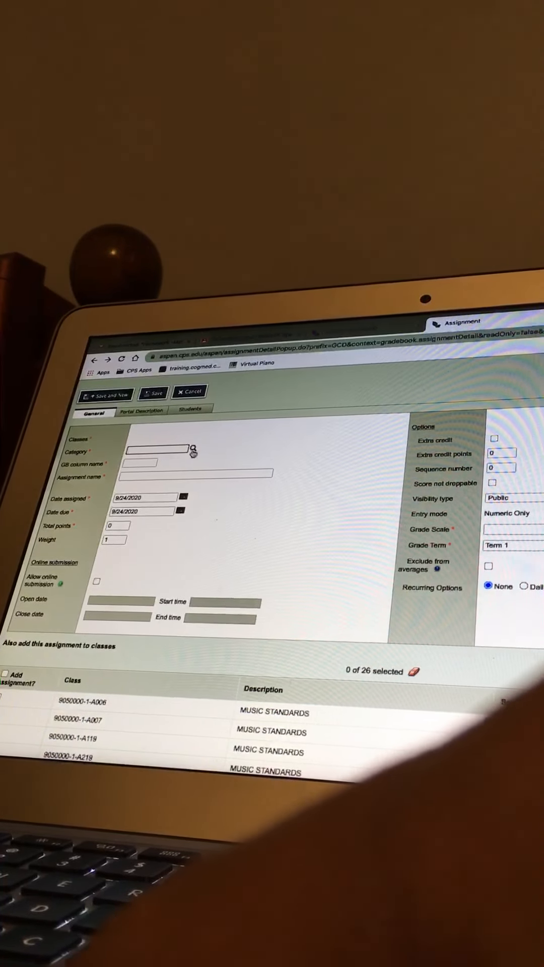
{"action": "left_click", "coordinate": [195, 448]}
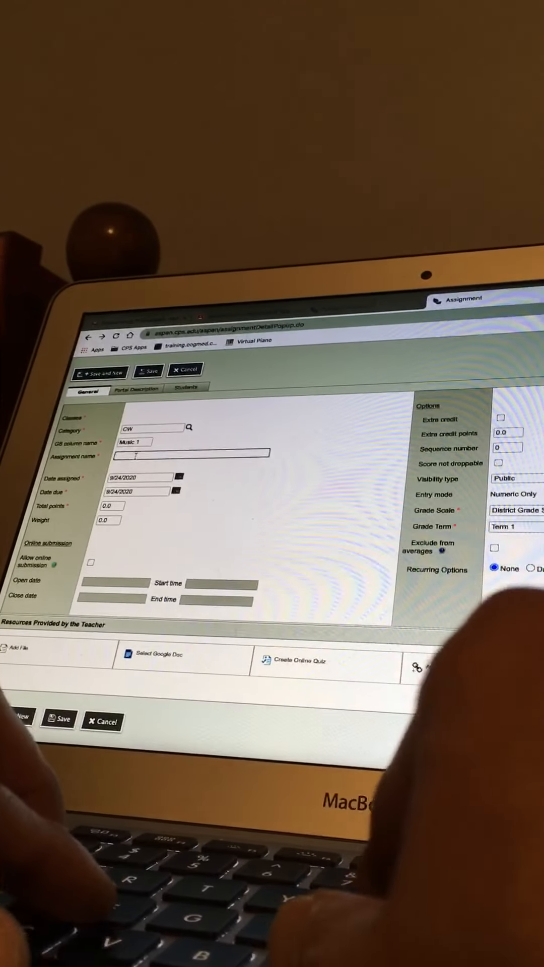
Enter 'Music Grade' as the assignment name.
{"action": "type", "text": "Music Grade"}
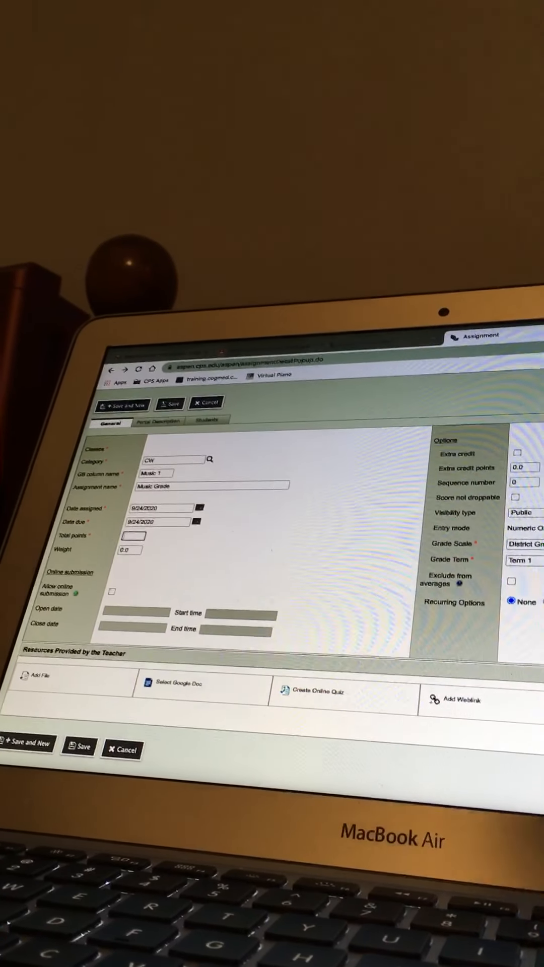
Set Music Grade's total points to 100 and save the assignment.
{"action": "type", "text": "100"}
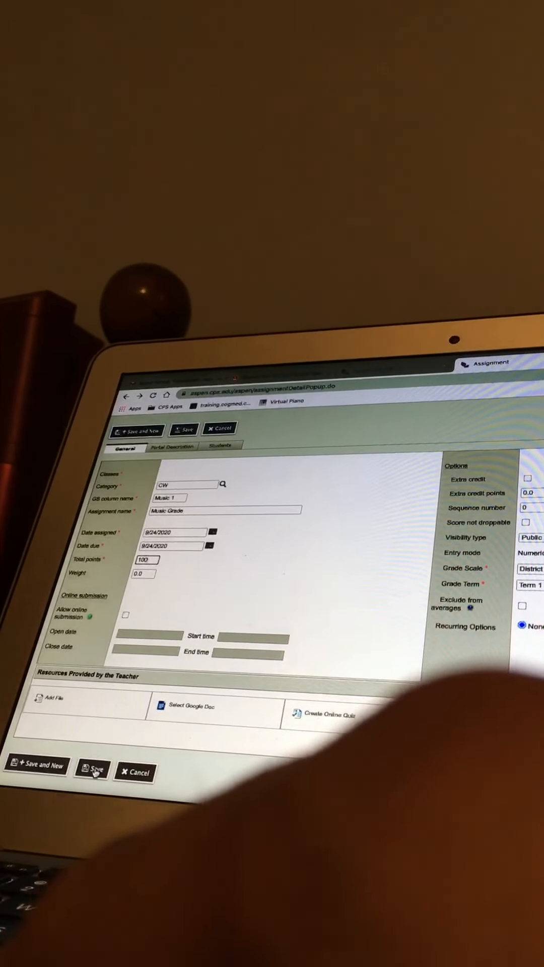
{"action": "left_click", "coordinate": [96, 772]}
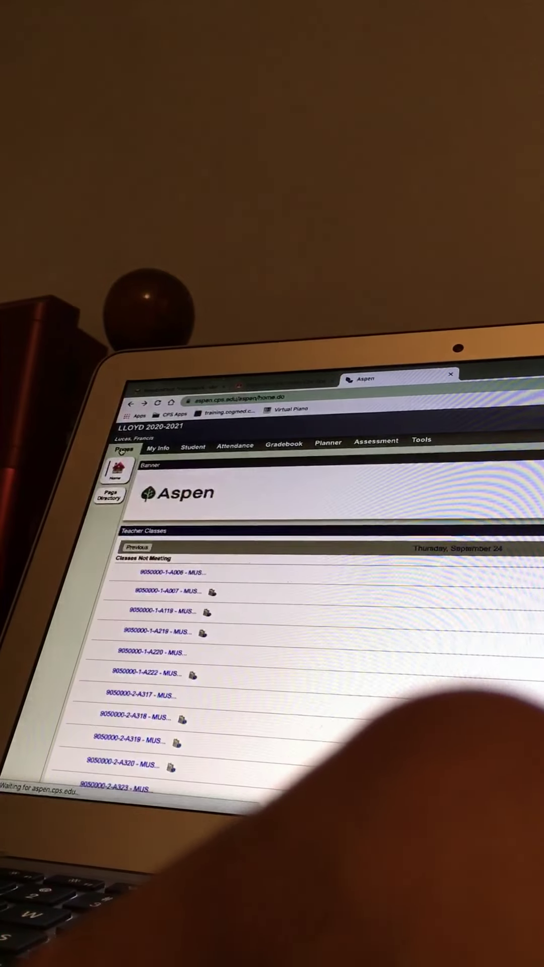
Scroll the home page class list down to sections 9050000-2-A320 through 9050000-5-A326.
{"action": "scroll", "scroll_direction": "down", "scroll_amount": 3}
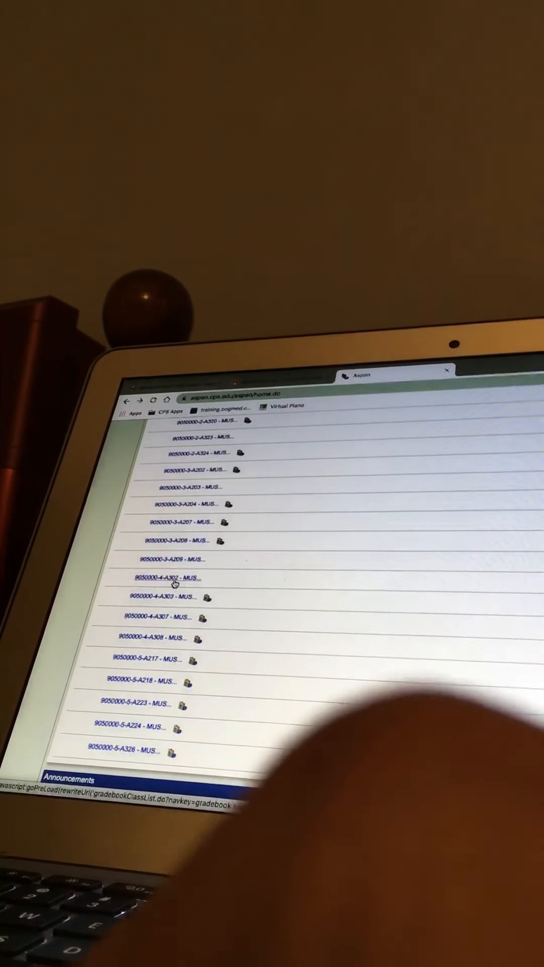
Open class 9050000-4-A302 and add Music 1 (CW, 100 points).
{"action": "left_click", "coordinate": [167, 579]}
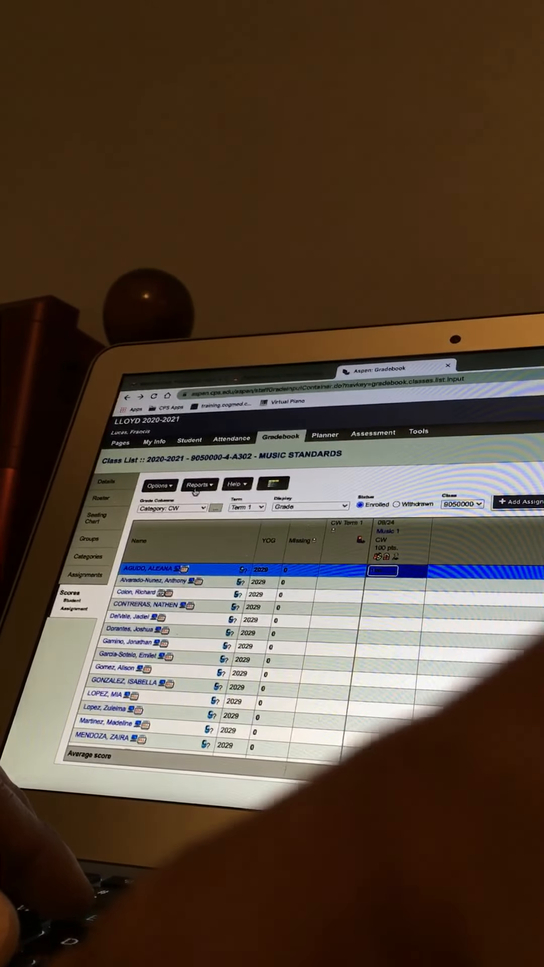
Fill down a Music 1 score of 100 to all A302 students, then return home.
{"action": "left_click", "coordinate": [159, 485]}
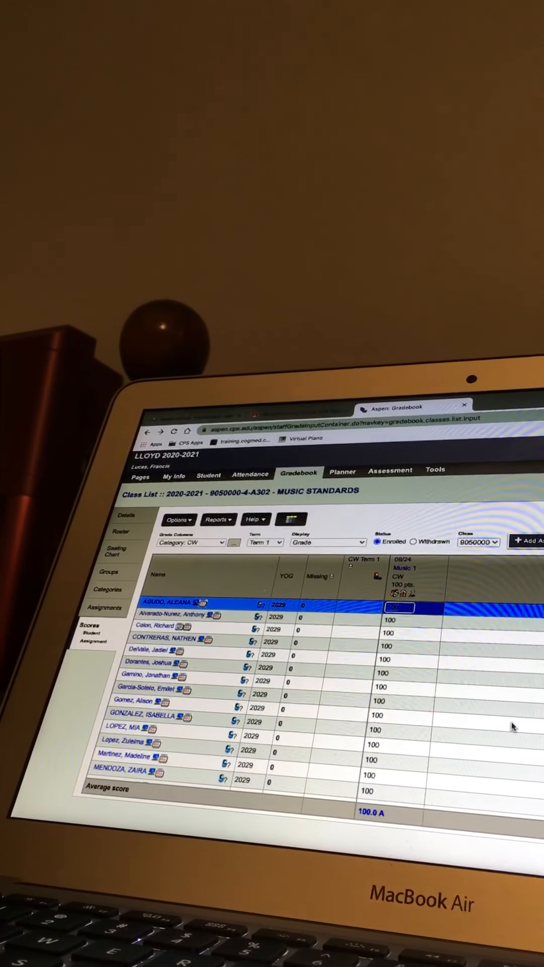
{"action": "scroll", "scroll_direction": "down", "scroll_amount": 3}
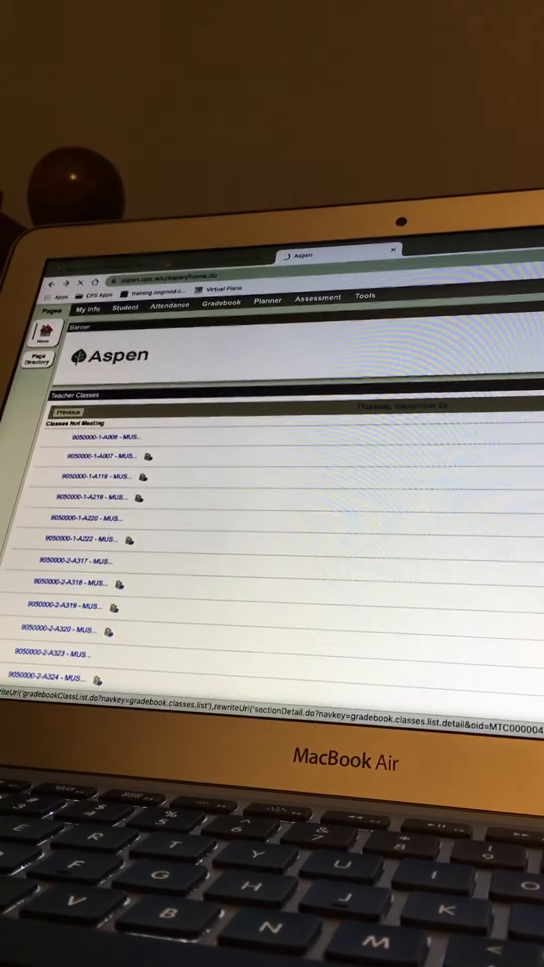
Open the 9050000-2-A323 Music Standards gradebook from Teacher Classes.
{"action": "left_click", "coordinate": [54, 654]}
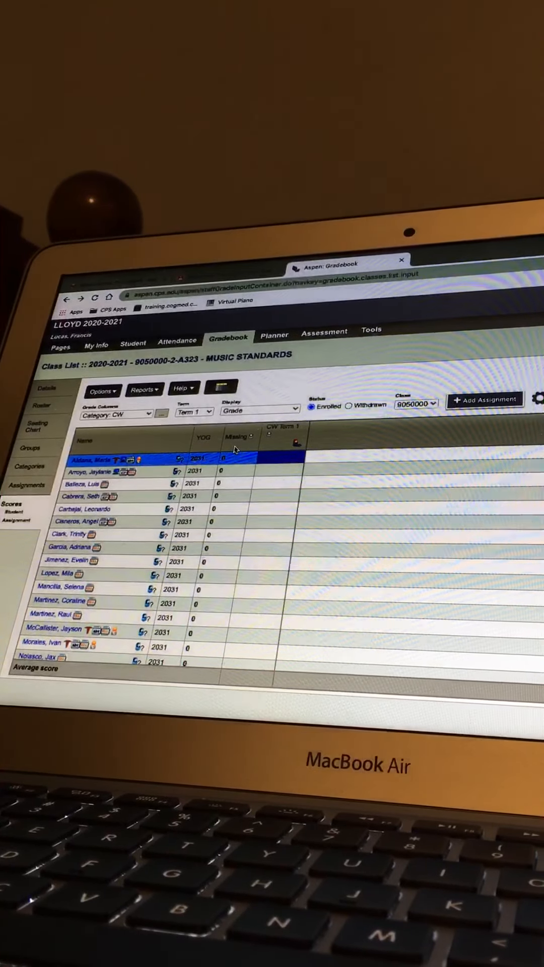
Add the Music 1 CW 100-point assignment to A323 and score the first student 100.
{"action": "left_click", "coordinate": [483, 400]}
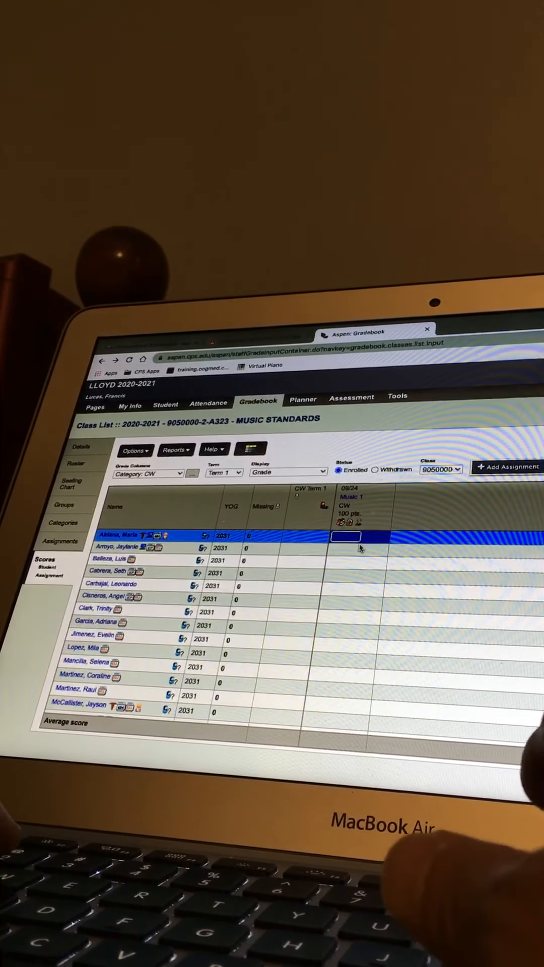
{"action": "left_click", "coordinate": [134, 450]}
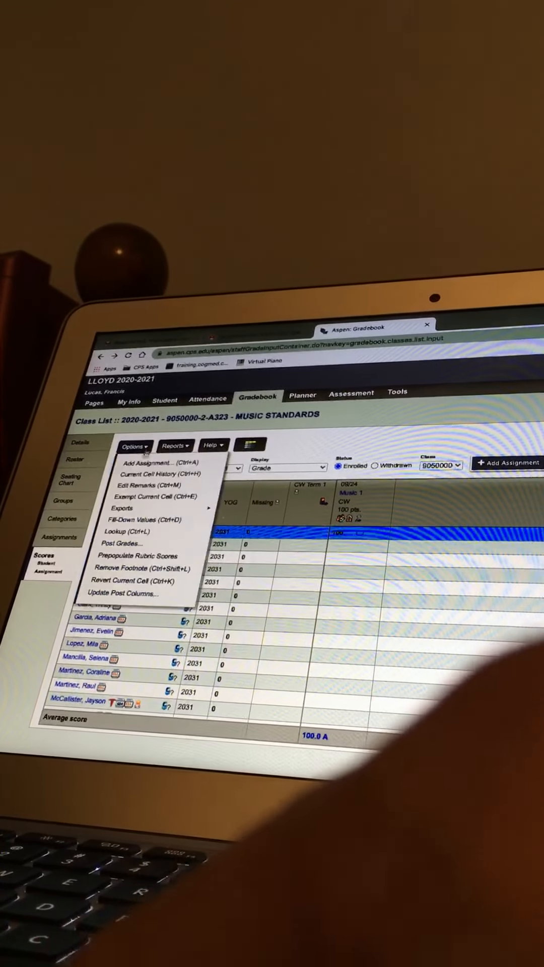